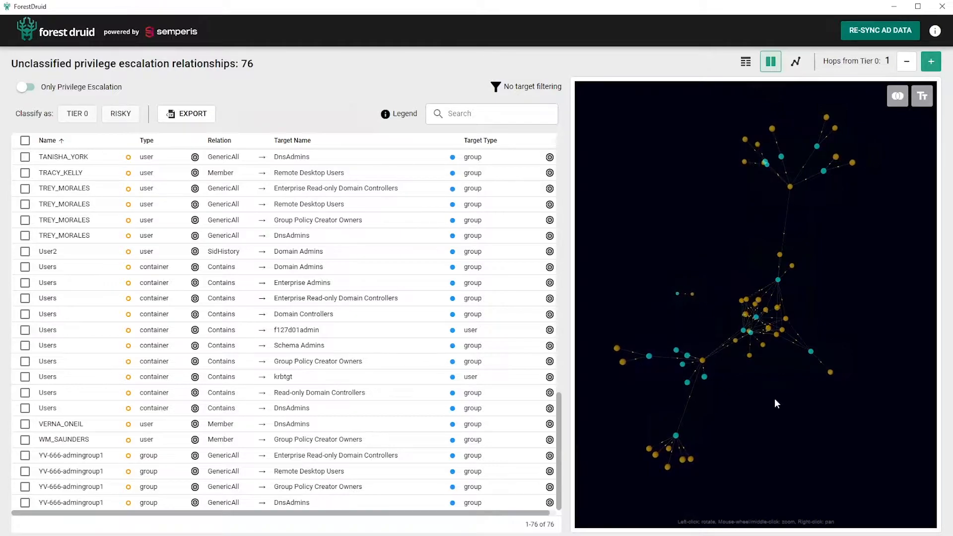
mouse_move(757, 321)
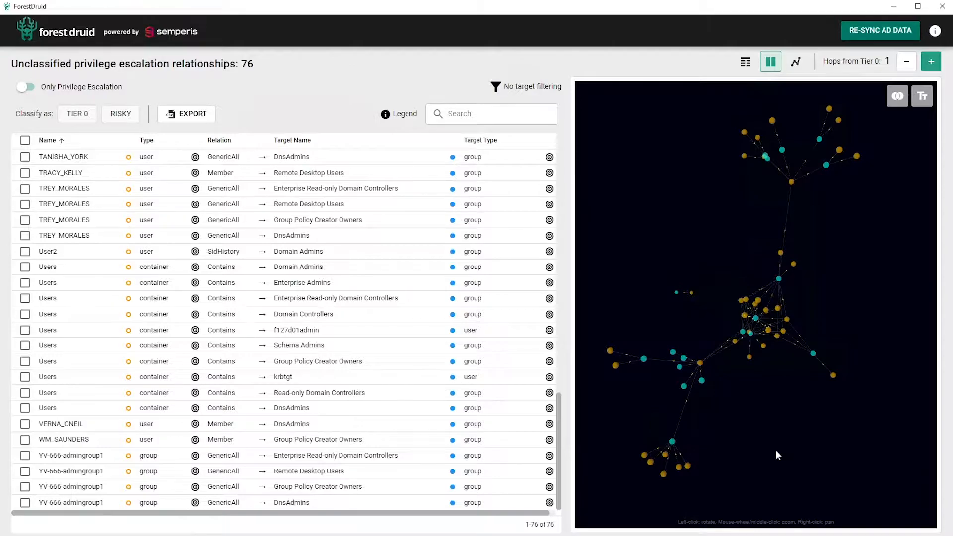
mouse_move(757, 318)
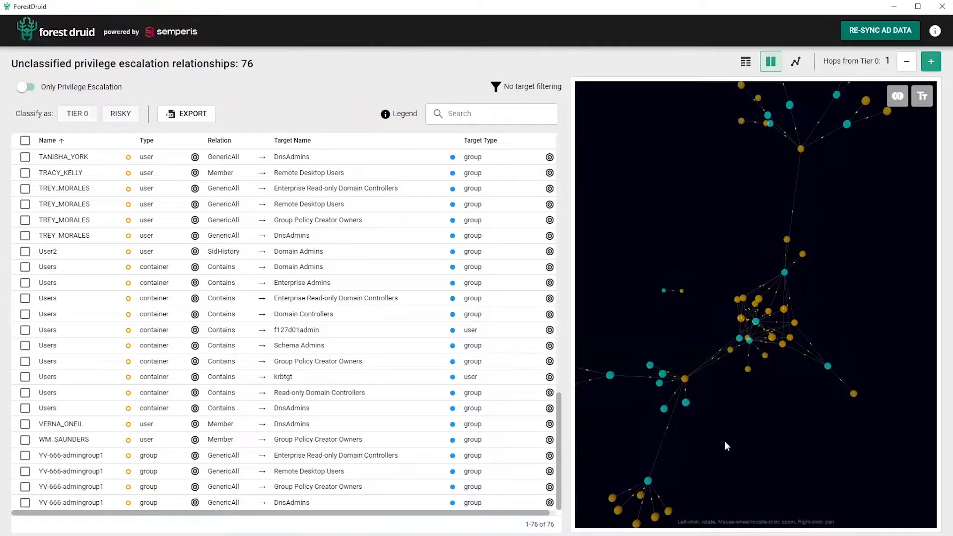
mouse_move(665, 409)
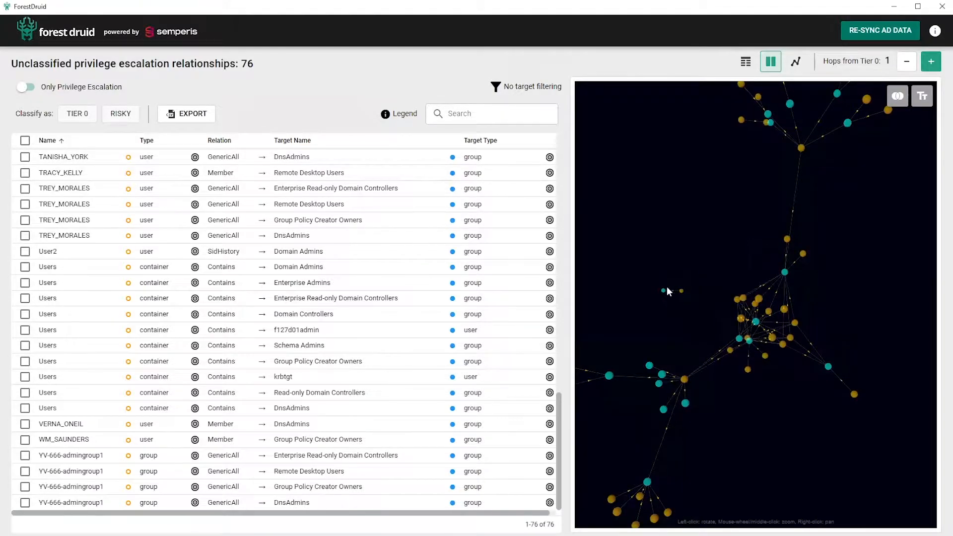
mouse_move(681, 292)
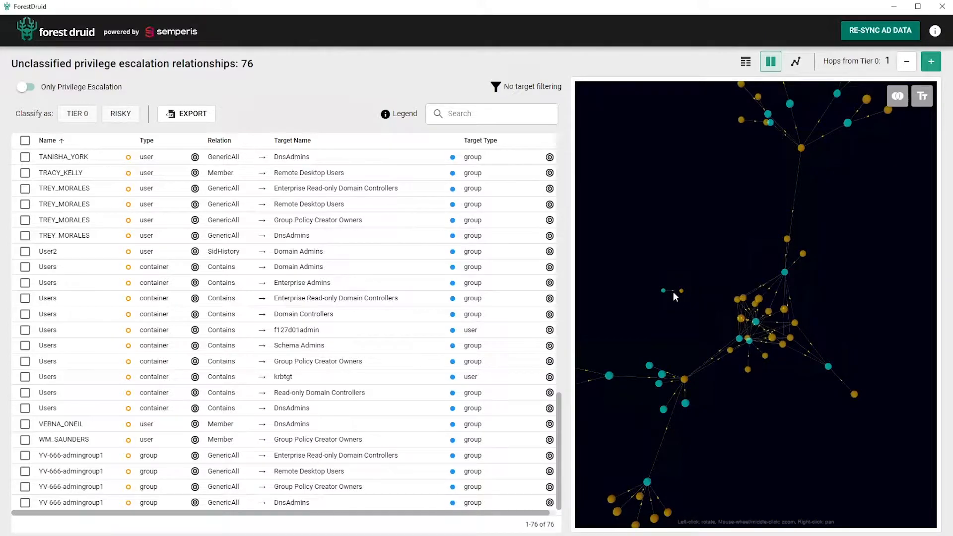
mouse_move(676, 309)
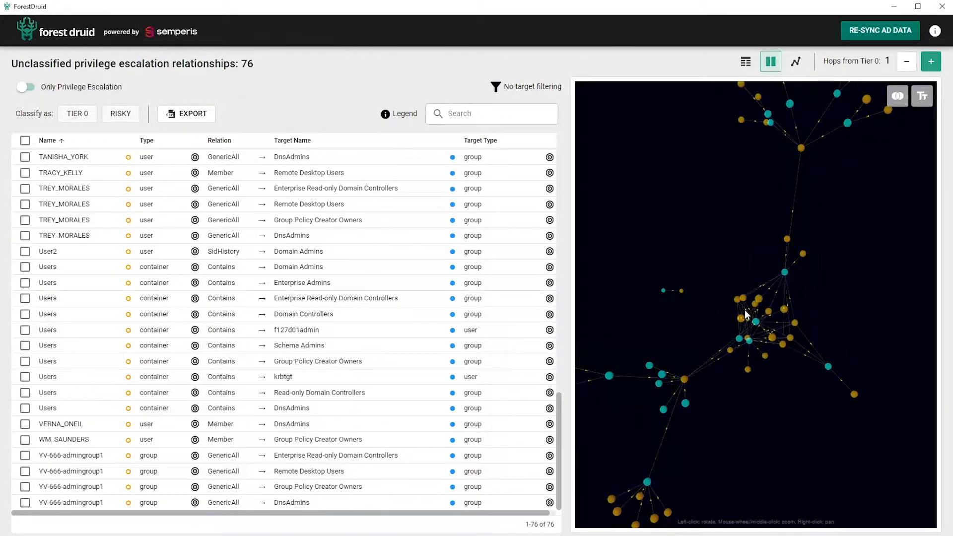
mouse_move(748, 313)
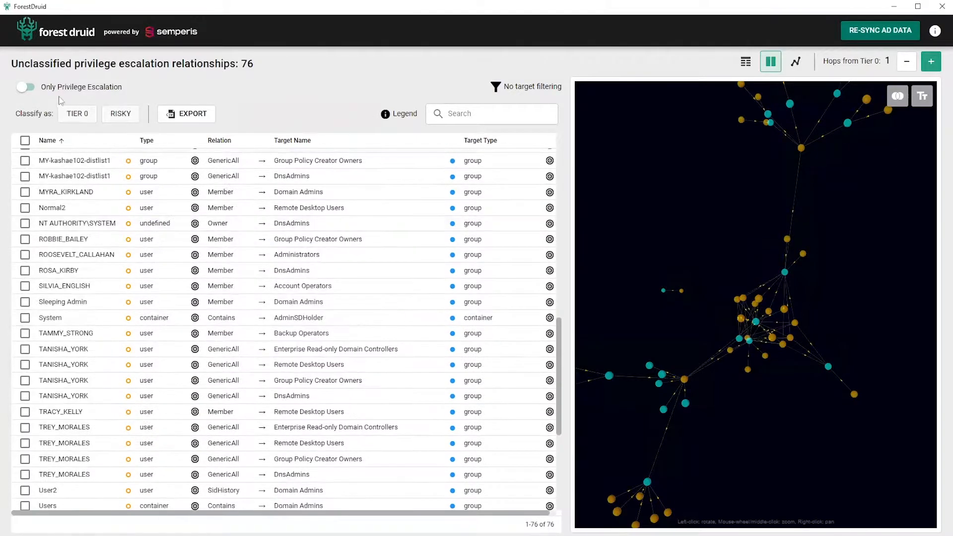
left_click(25, 86)
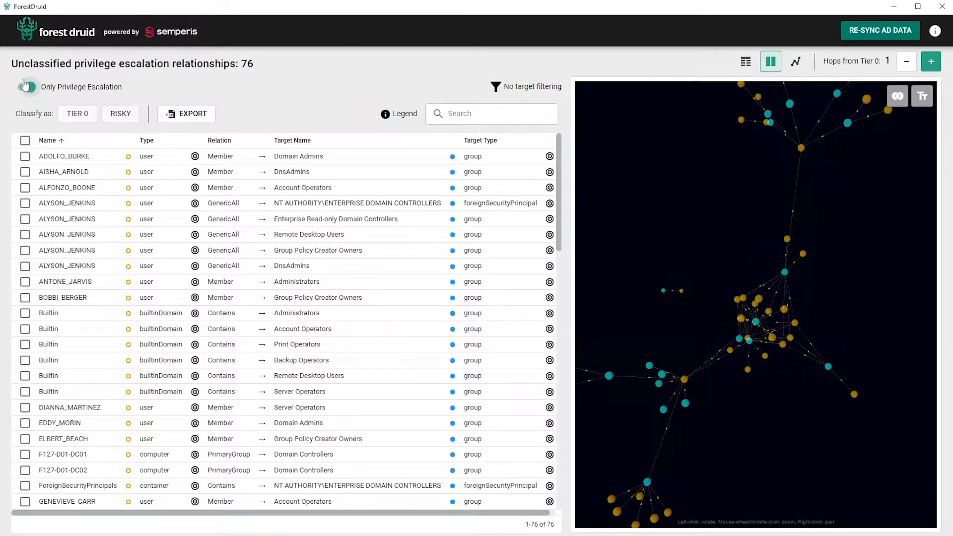
left_click(24, 86)
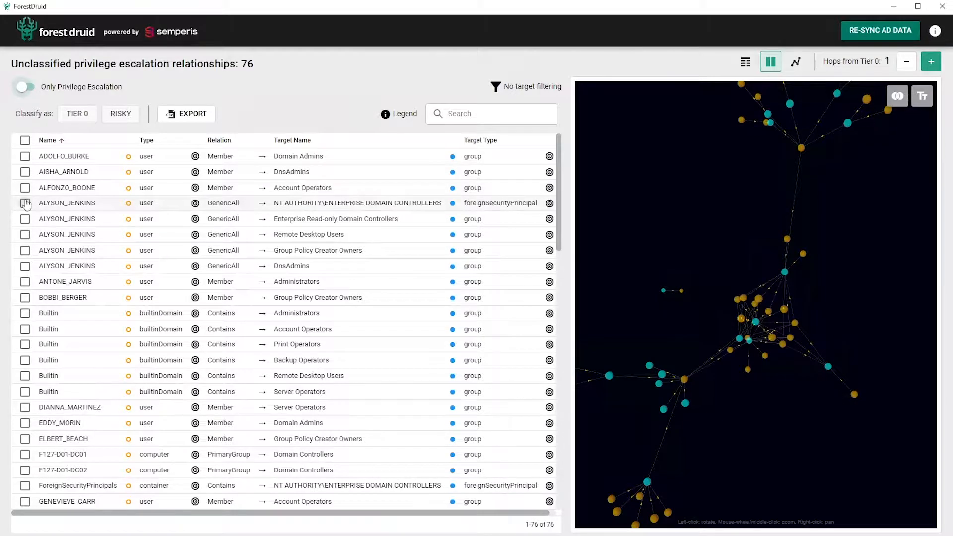